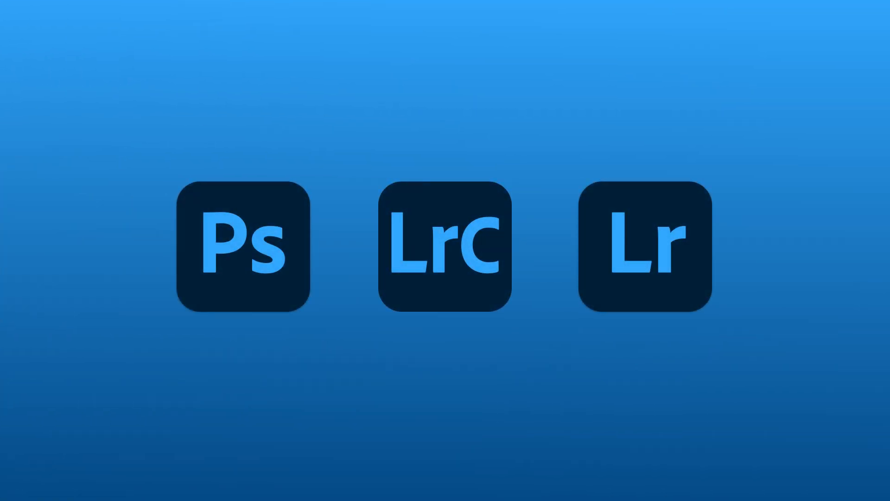
Step: Select the beer glass photo in Develop with the Lens Blur panel expanded
left_click(447, 245)
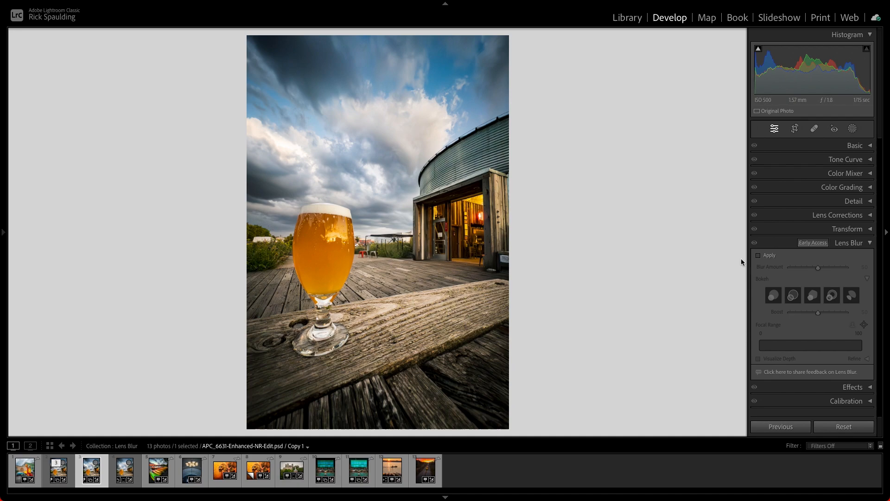
Step: Enable Lens Blur on the photo and settle the Blur Amount at 73
left_click(759, 255)
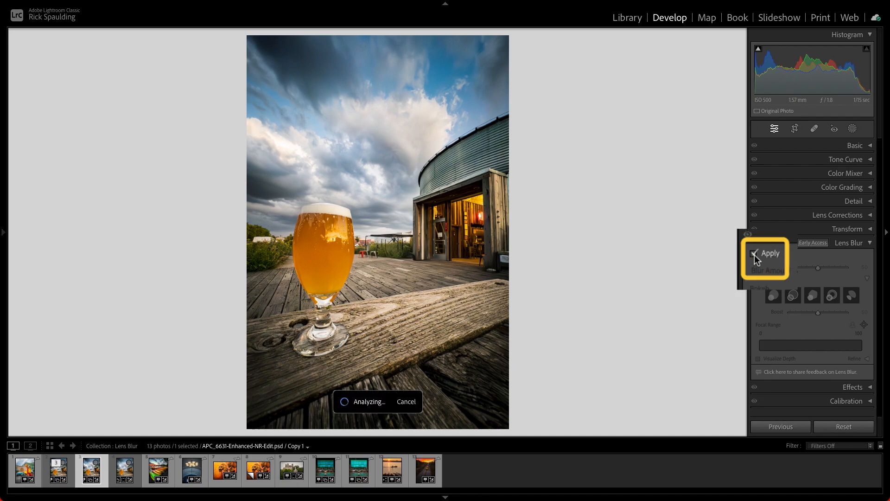
left_click(759, 255)
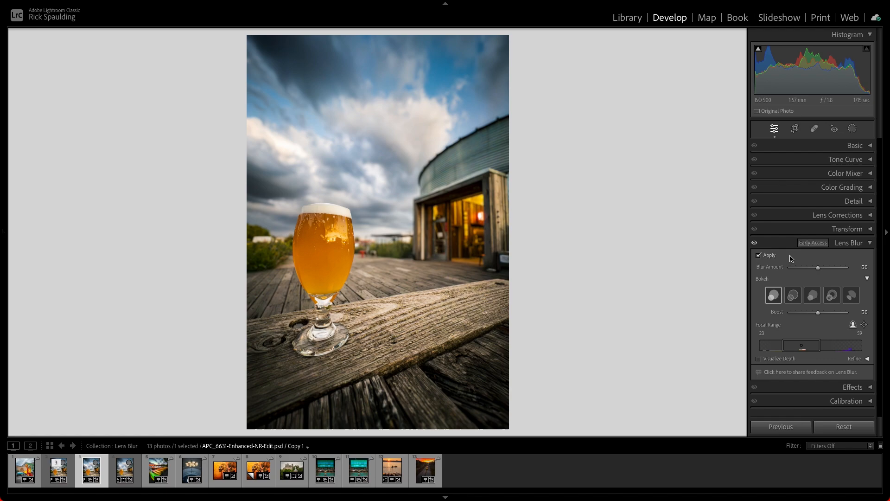
left_click_drag(818, 267, 823, 267)
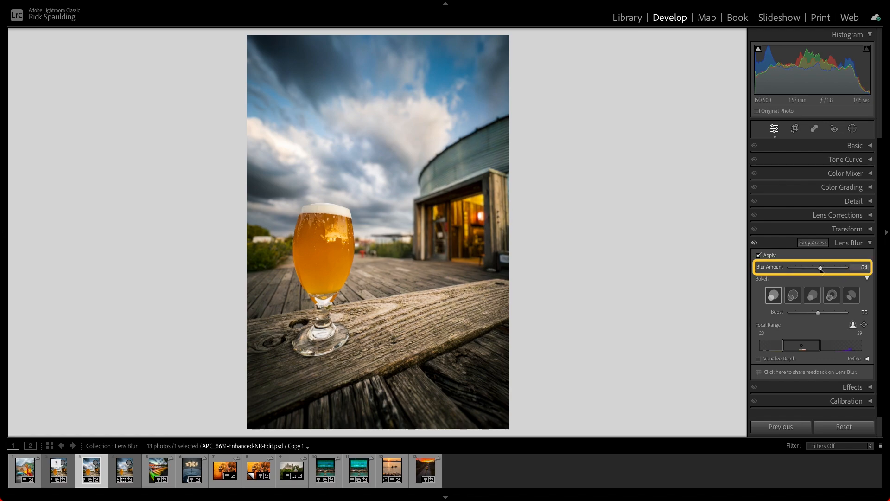
left_click_drag(820, 268, 807, 267)
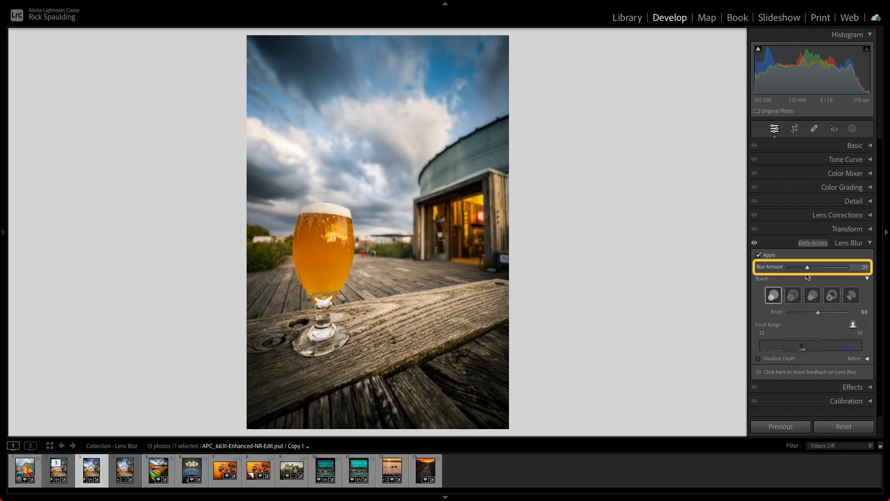
left_click_drag(808, 268, 832, 267)
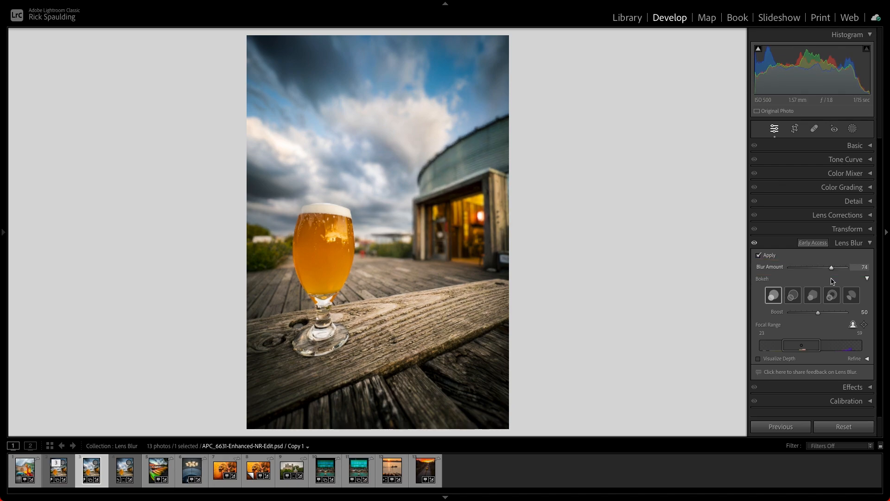
left_click_drag(831, 267, 831, 267)
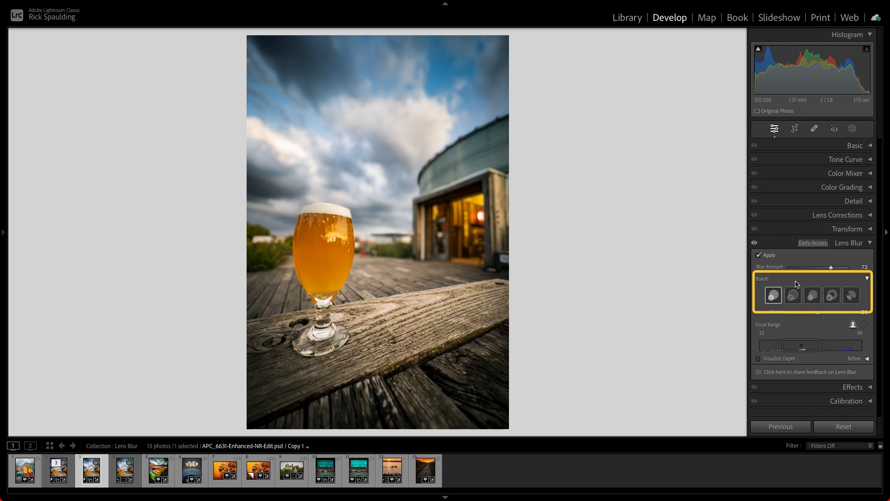
Step: Choose the fourth bokeh shape and raise its Boost to 77
left_click(792, 295)
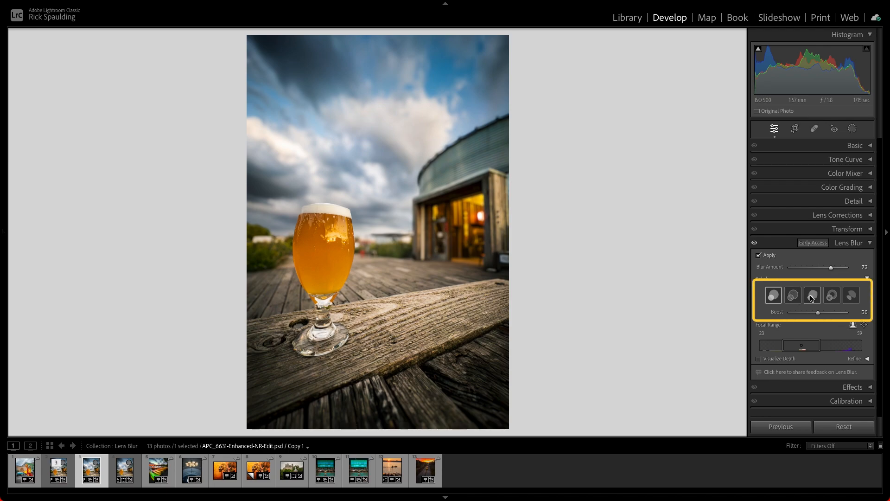
left_click(831, 295)
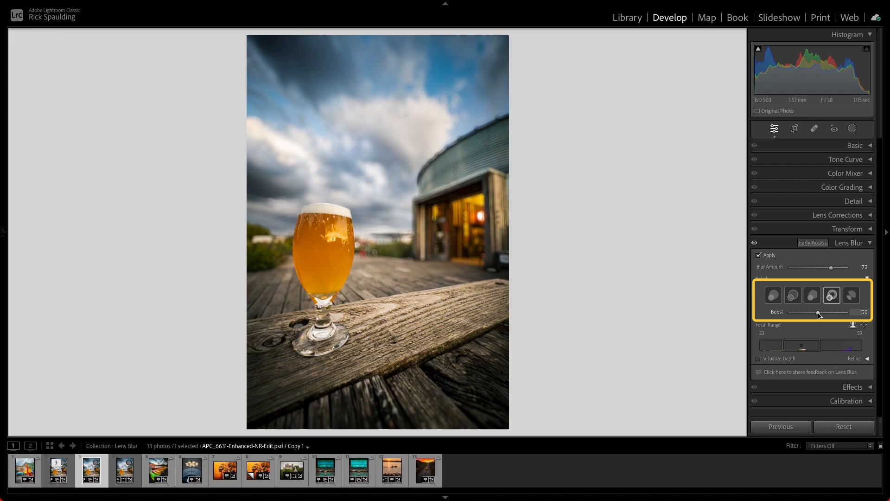
left_click_drag(817, 313, 835, 313)
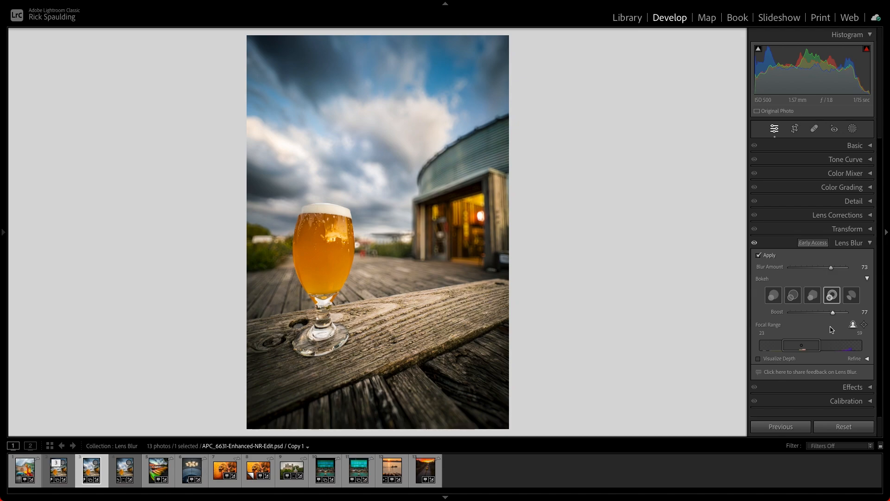
mouse_move(848, 341)
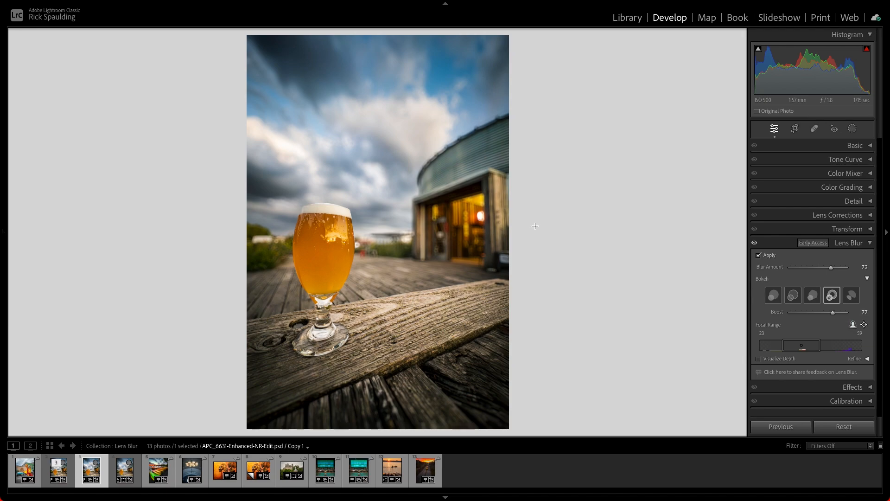
mouse_move(440, 212)
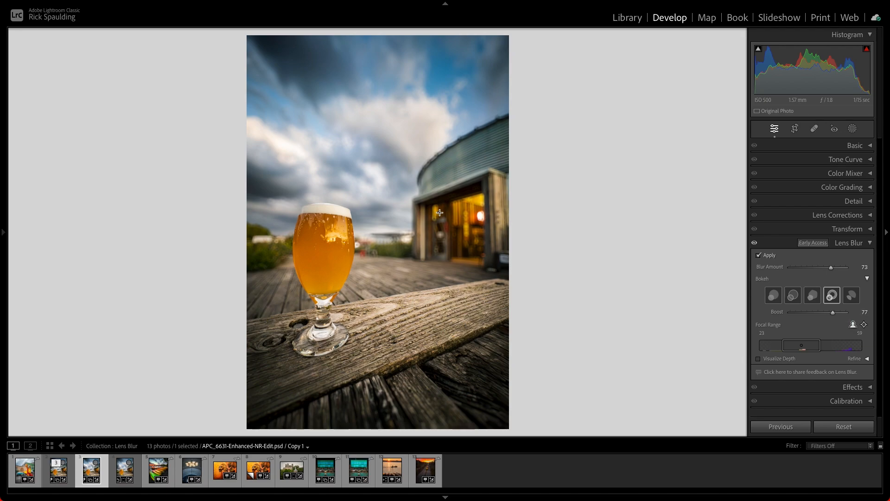
Step: Try the focal range at several depths and settle it back at 23–59 around the glass
left_click_drag(439, 214, 485, 262)
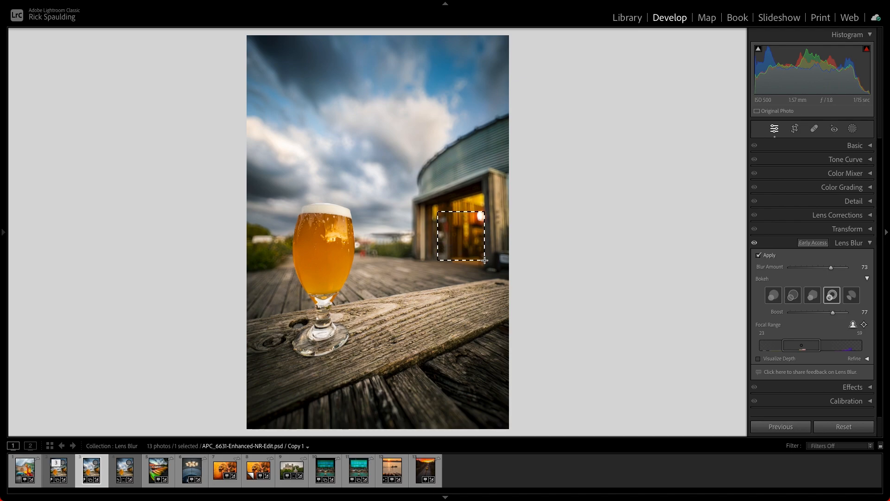
left_click_drag(771, 345, 845, 345)
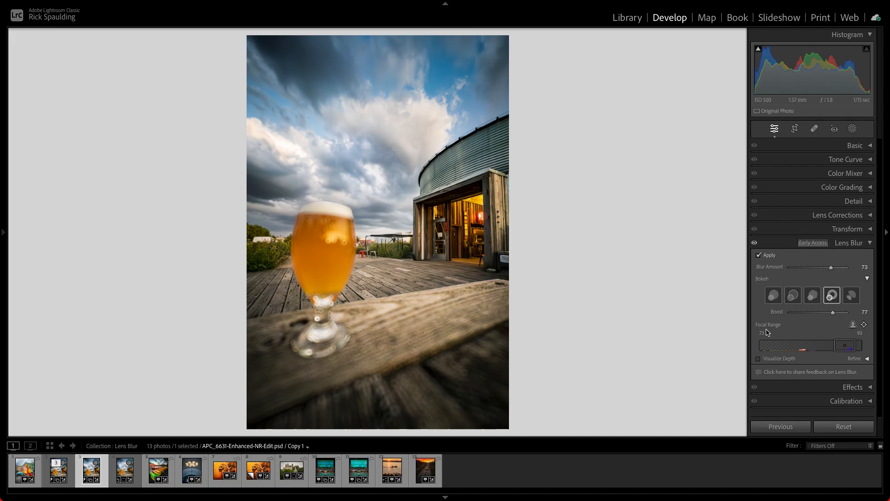
mouse_move(801, 330)
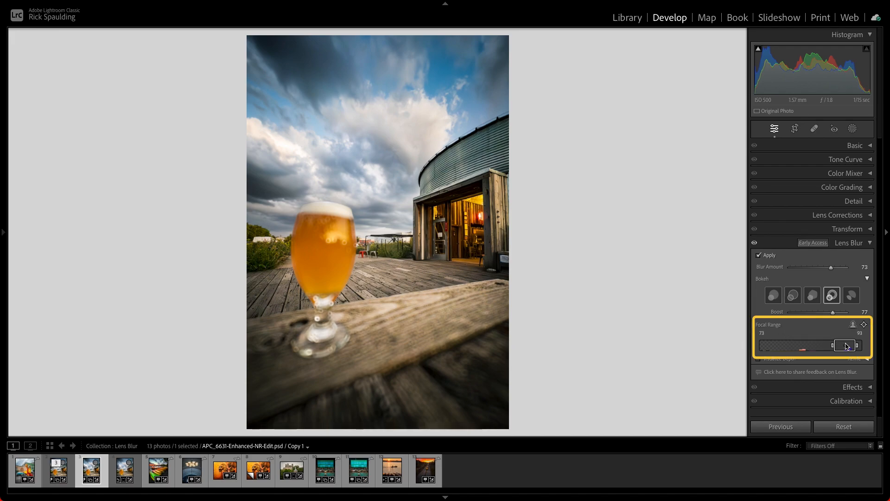
left_click_drag(845, 345, 821, 345)
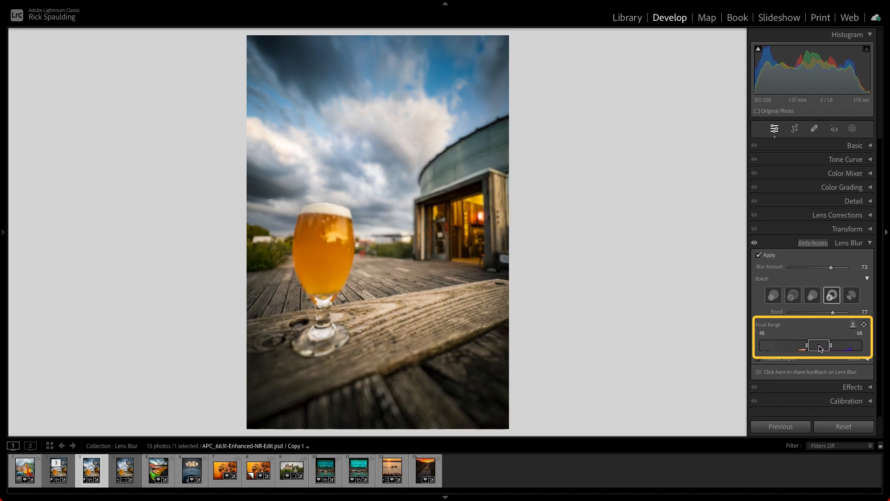
left_click_drag(819, 345, 797, 345)
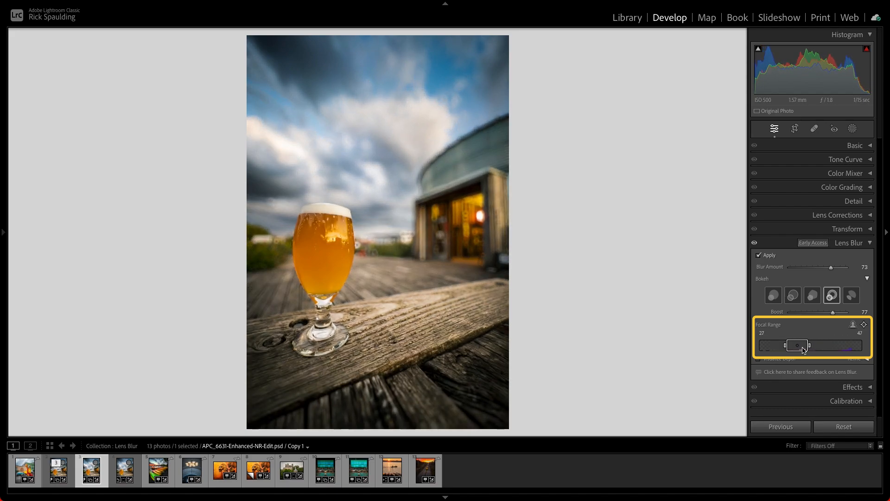
left_click_drag(803, 345, 816, 345)
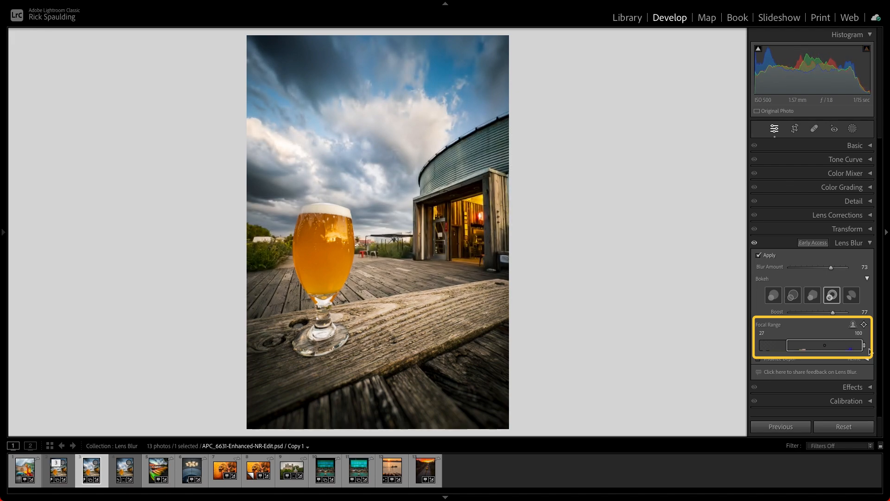
left_click_drag(869, 345, 859, 345)
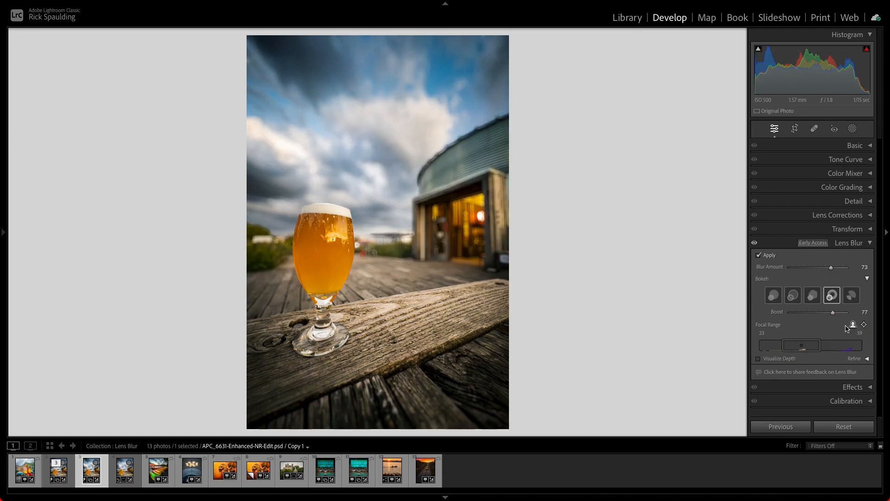
mouse_move(839, 329)
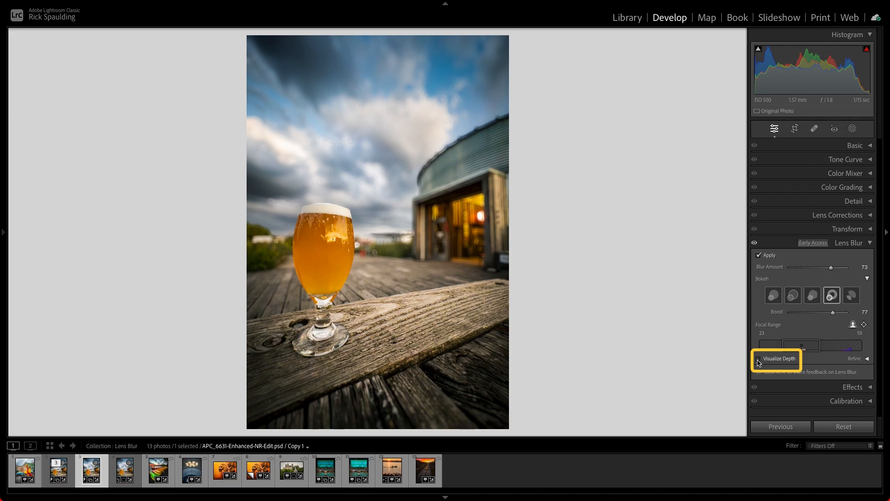
Step: With Visualize Depth on, narrow the focal range to 30–49, then hide the depth overlay
left_click(758, 358)
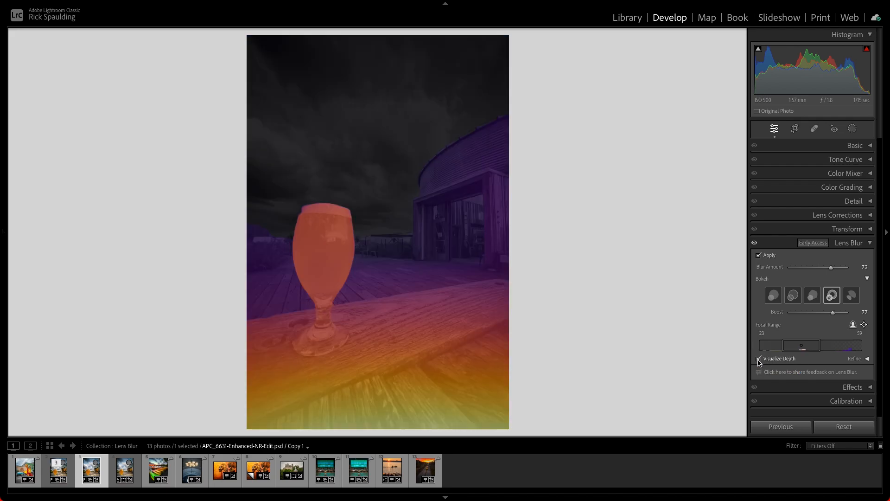
left_click(759, 357)
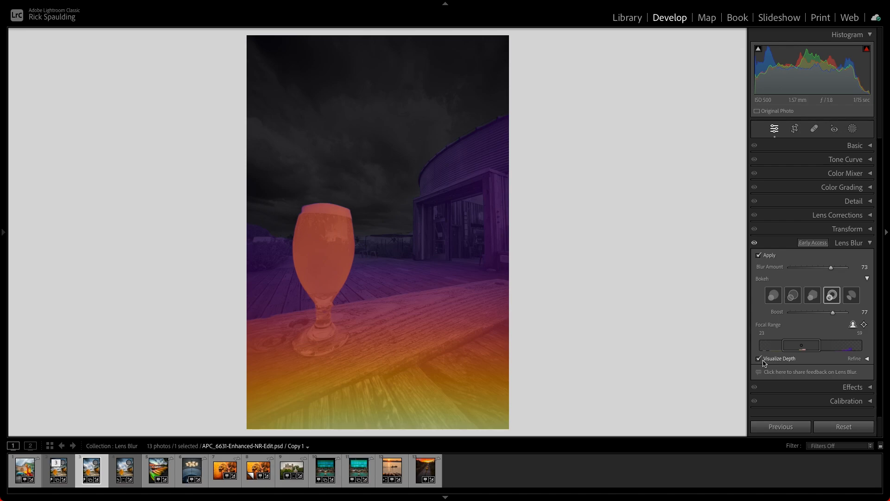
mouse_move(818, 359)
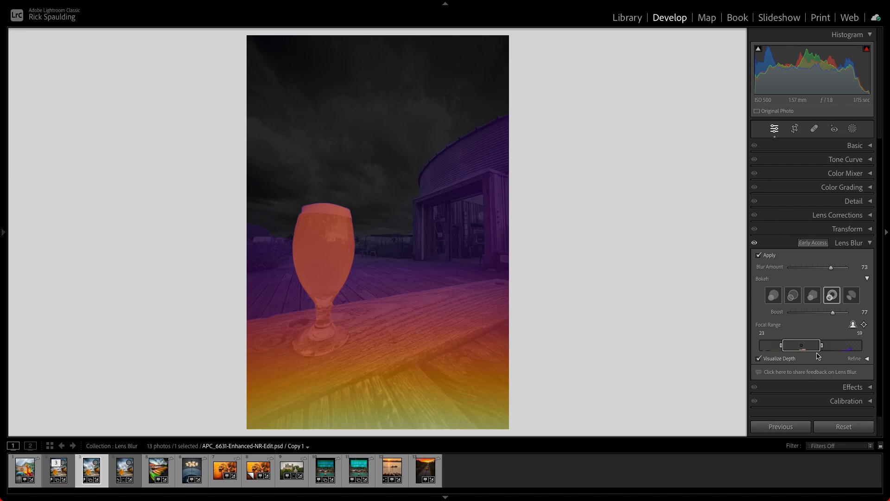
left_click_drag(820, 345, 807, 345)
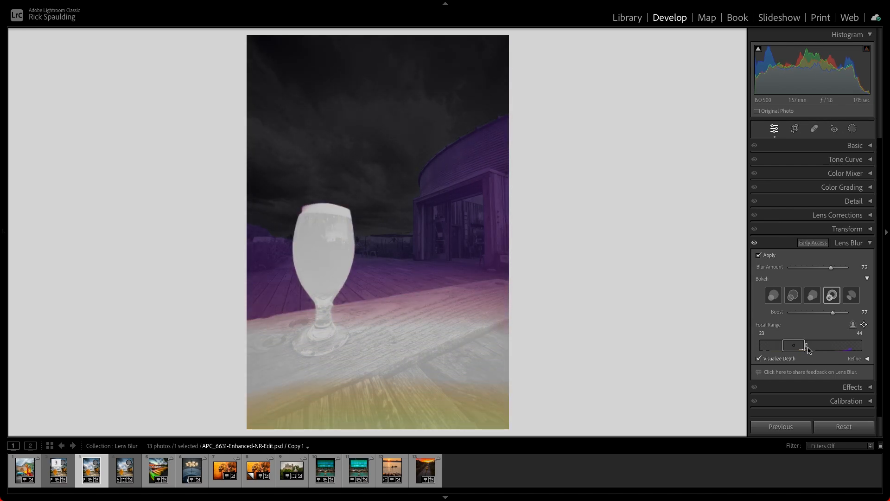
left_click_drag(806, 345, 804, 345)
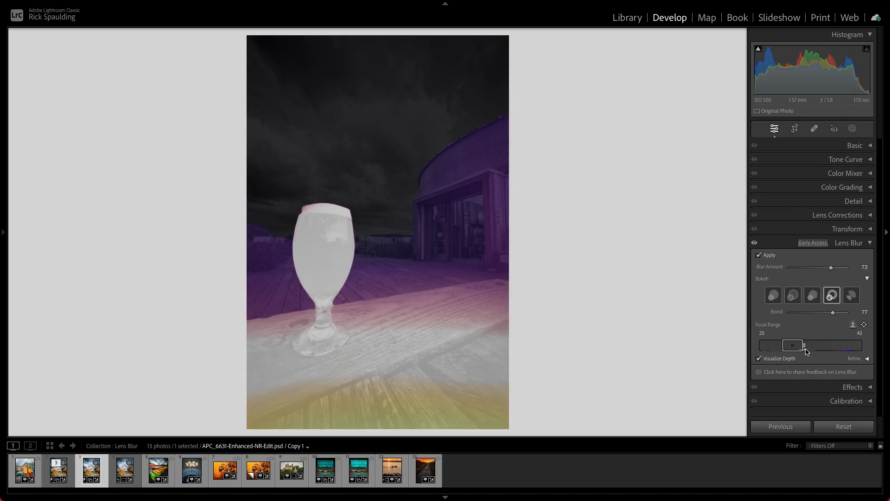
left_click_drag(792, 345, 805, 345)
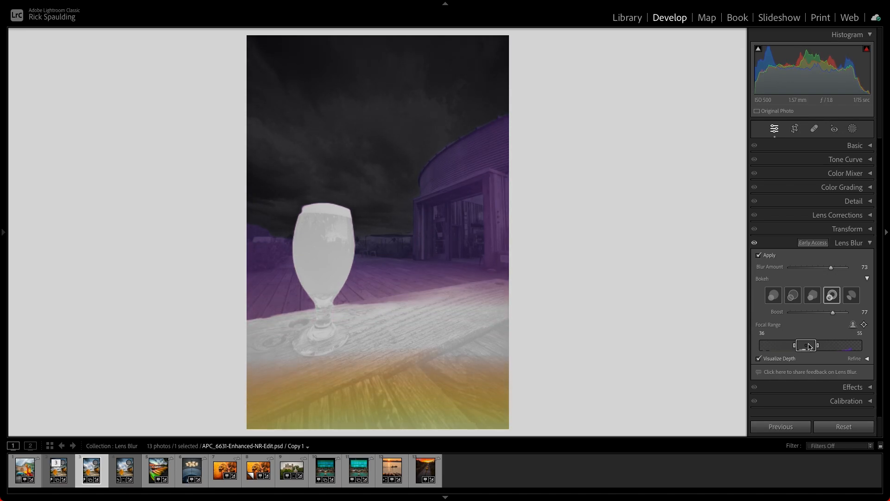
left_click_drag(807, 345, 800, 345)
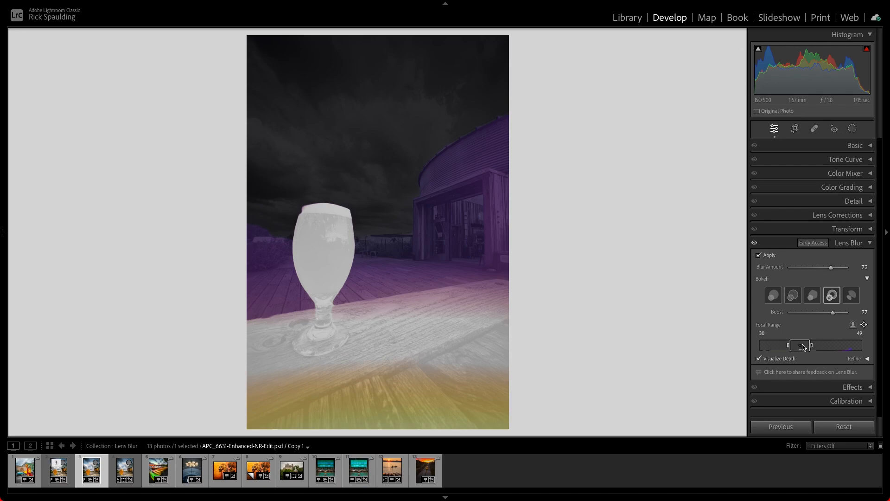
left_click(758, 358)
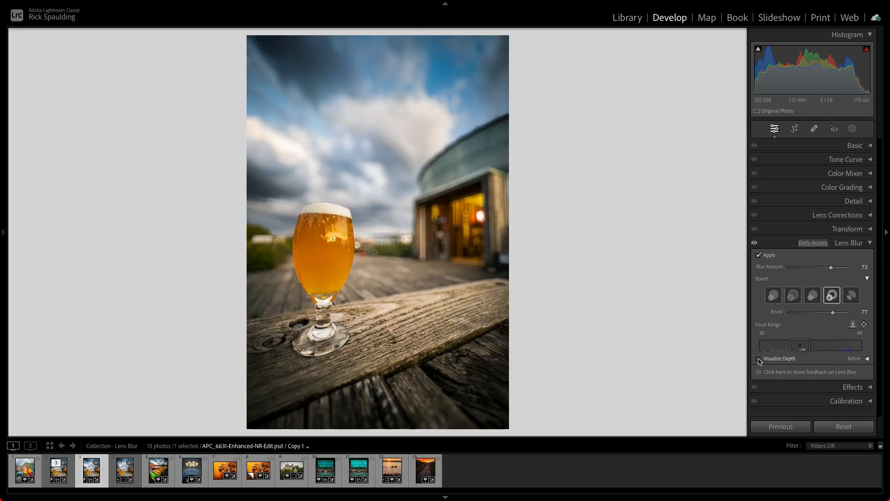
Step: Expand the Refine options and choose the Focus brush mode
left_click(759, 358)
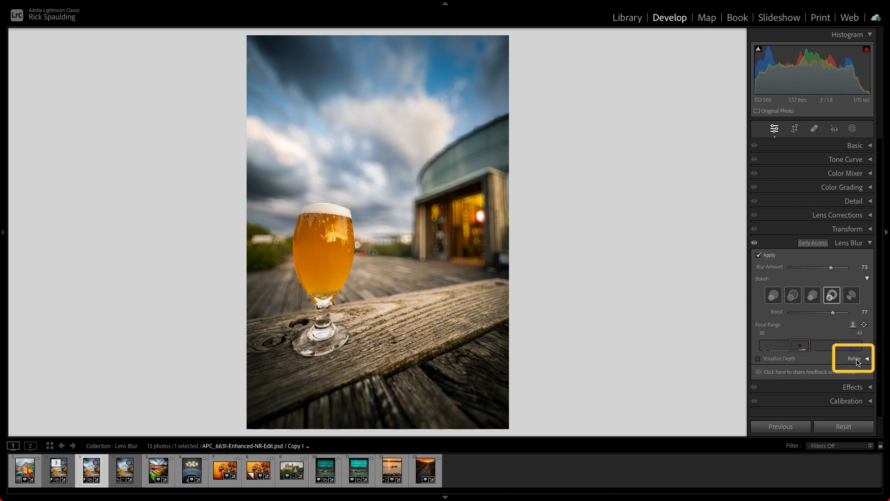
left_click(854, 358)
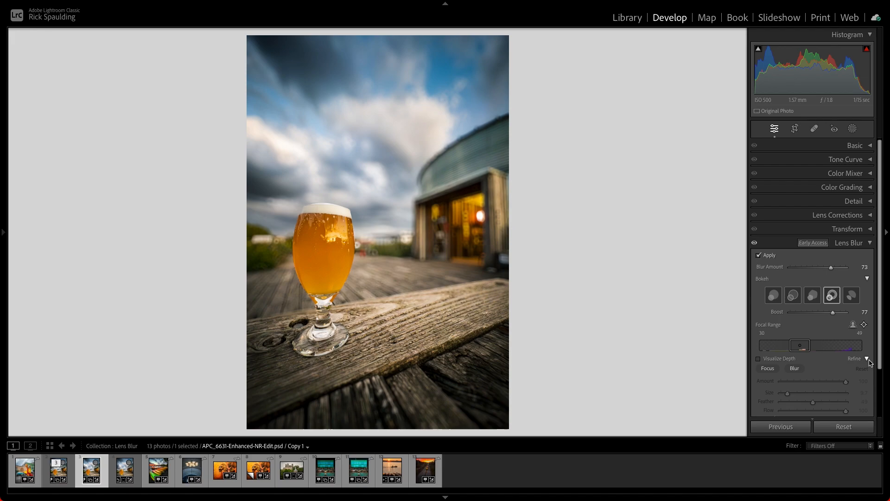
scroll("down", 3)
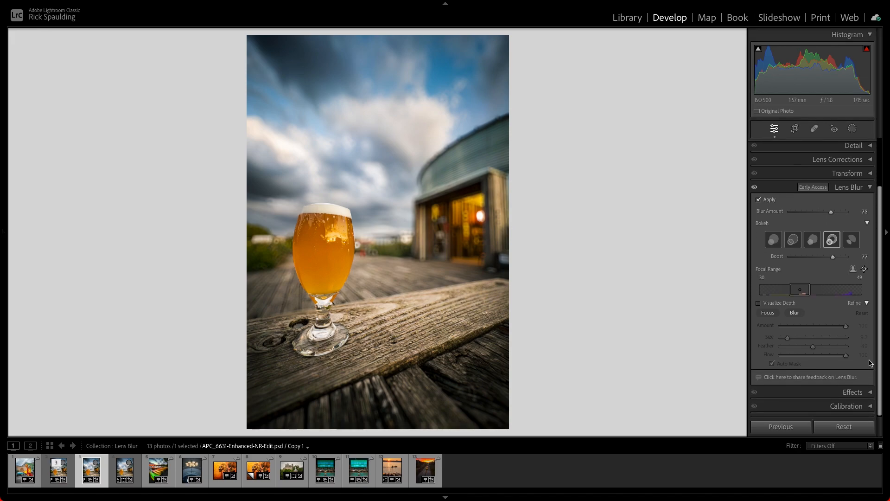
mouse_move(818, 337)
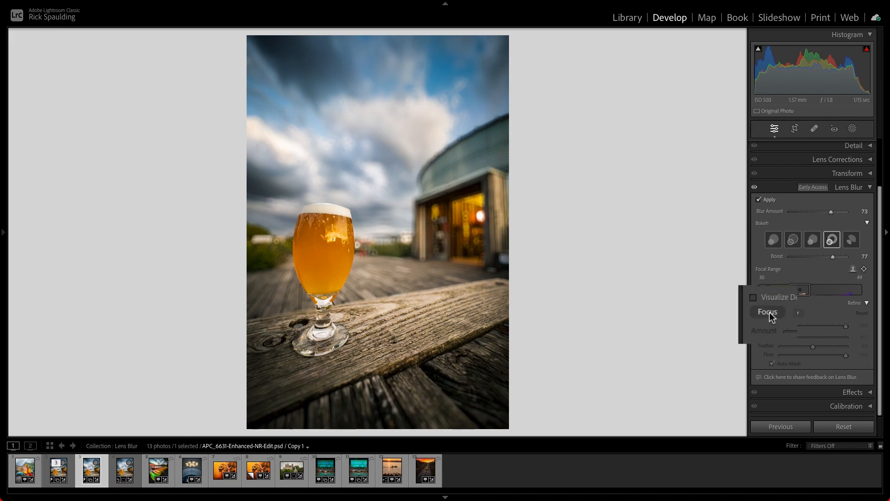
left_click(768, 312)
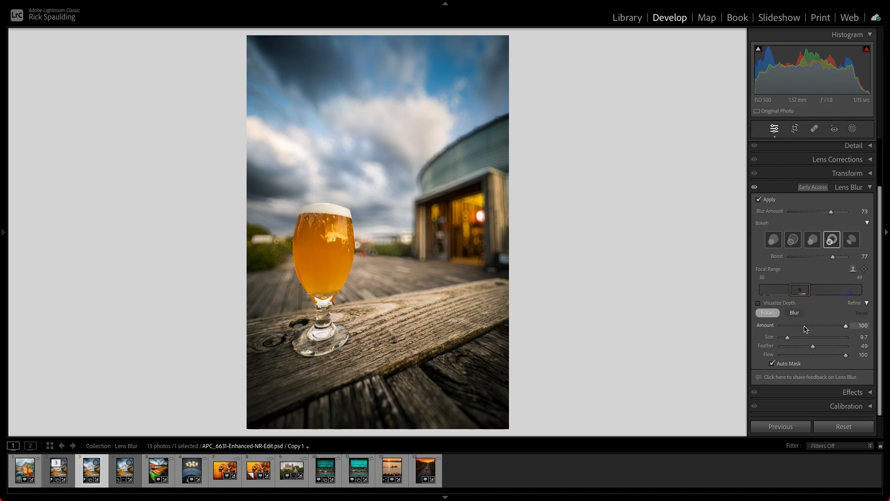
Step: Set the focus brush to size 12.9 and feather 37
left_click_drag(787, 337, 812, 336)
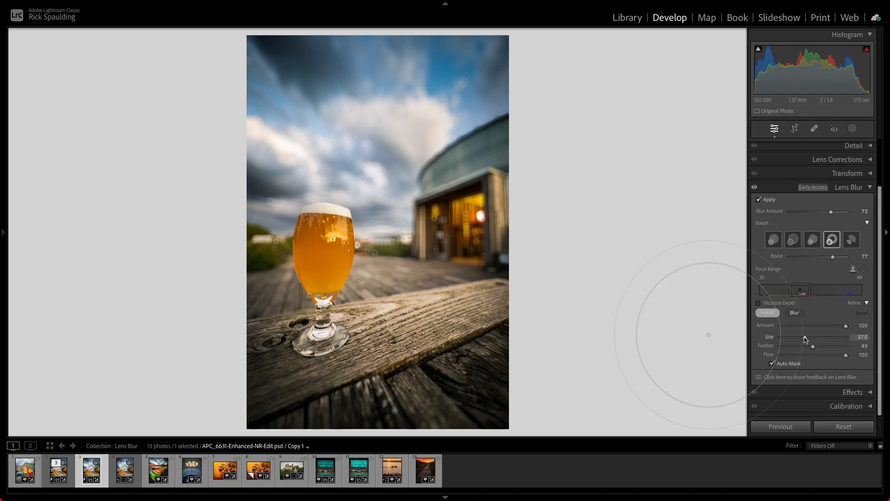
left_click_drag(829, 336, 789, 336)
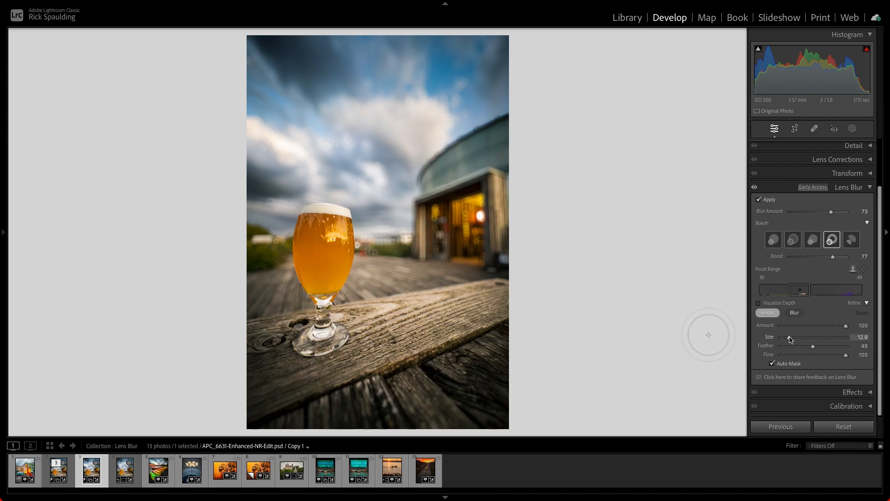
left_click_drag(812, 346, 803, 346)
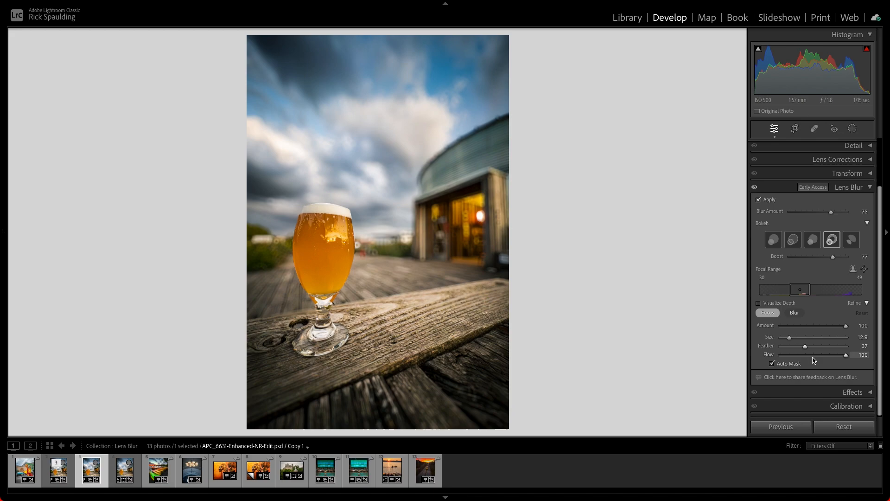
mouse_move(722, 332)
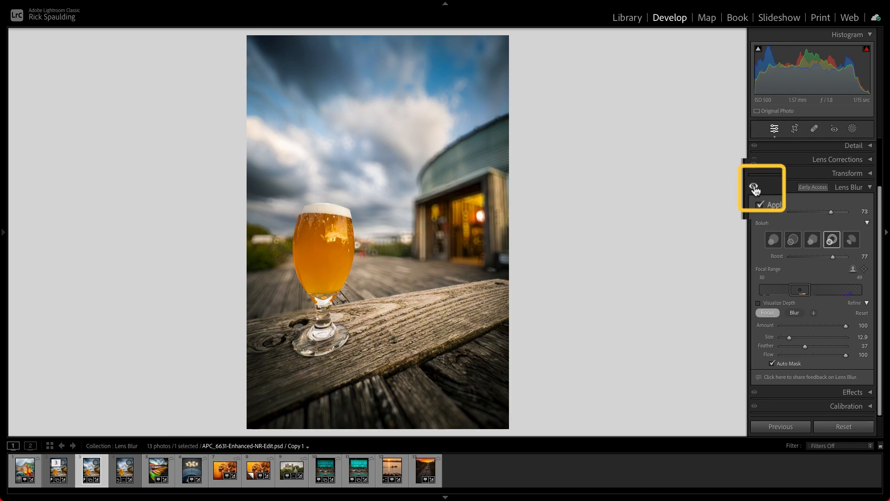
left_click(755, 187)
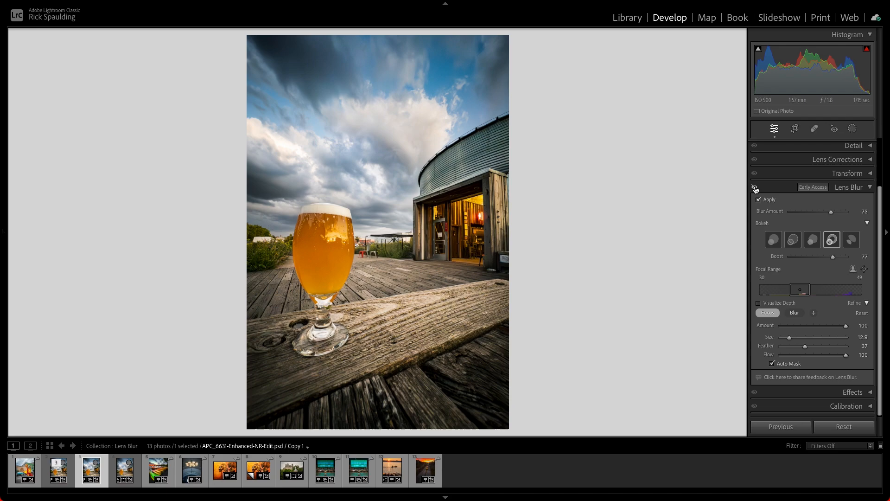
left_click(755, 187)
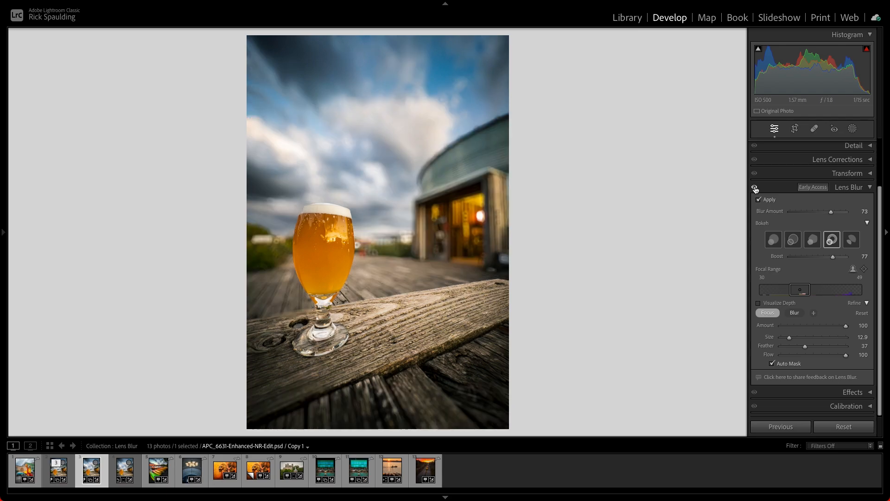